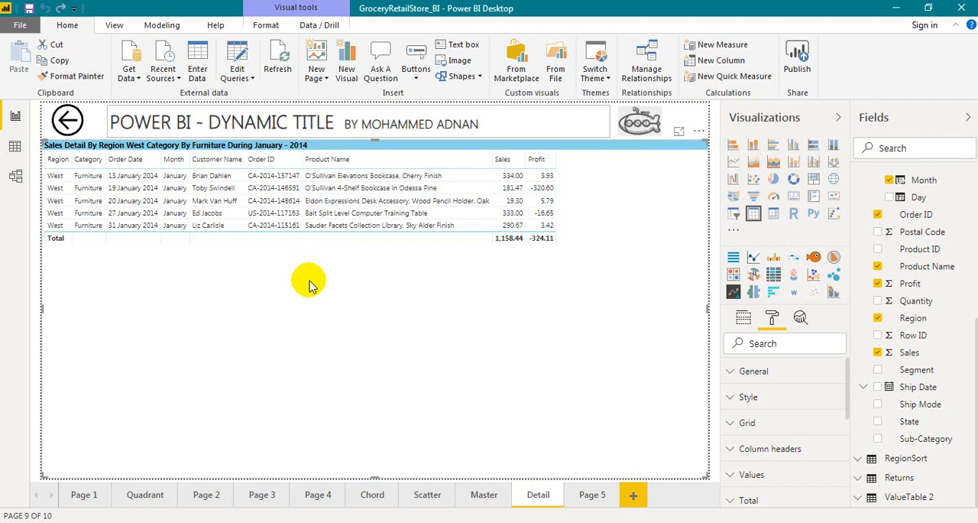
mouse_move(393, 301)
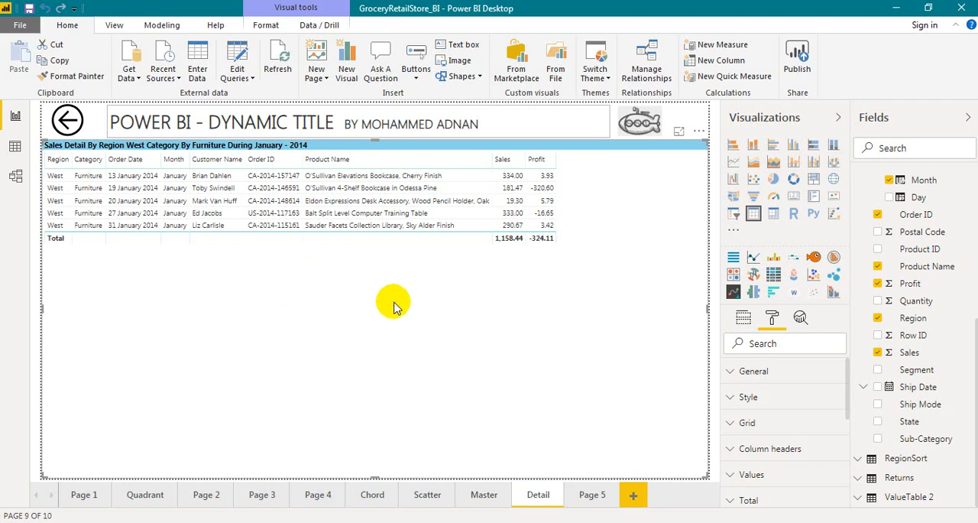
mouse_move(112, 158)
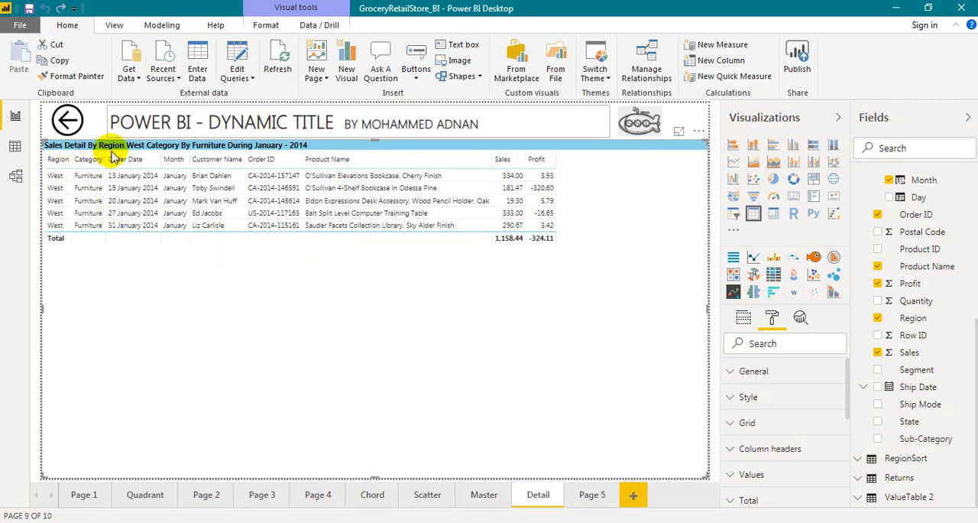
mouse_move(181, 152)
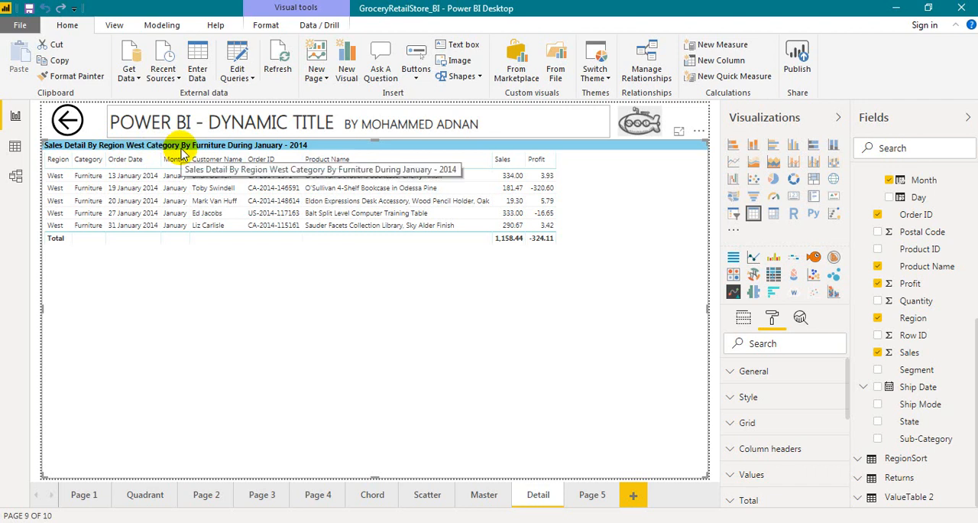
mouse_move(235, 158)
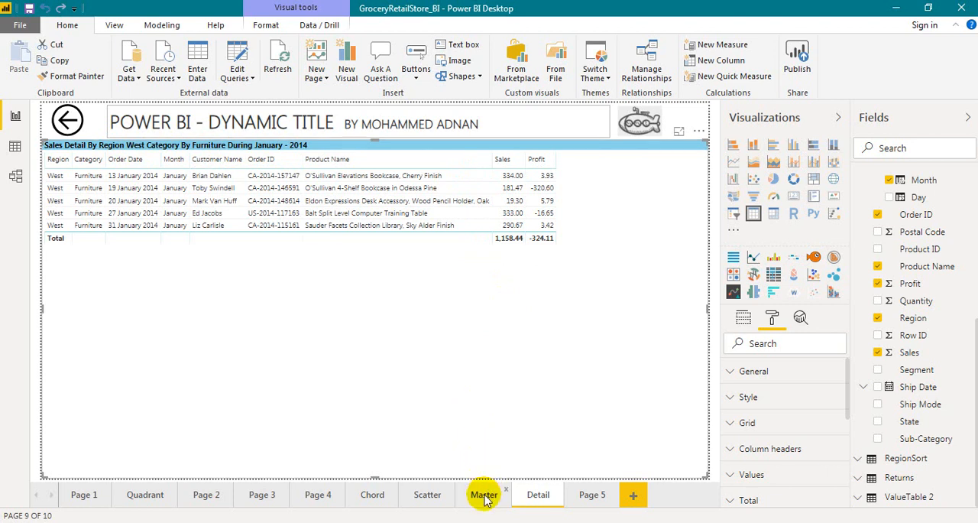
- Drill through the September Office Supplies bar on Master to the Detail page
click(483, 495)
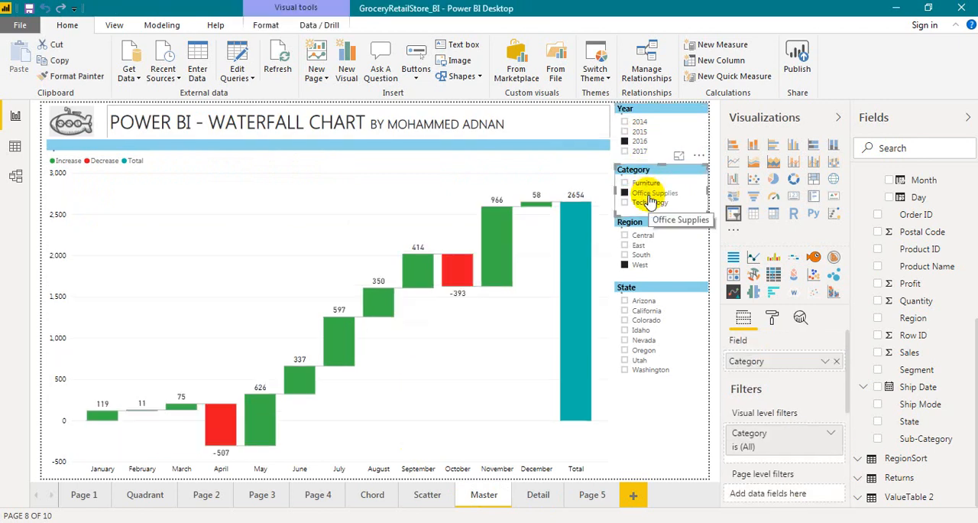
click(624, 193)
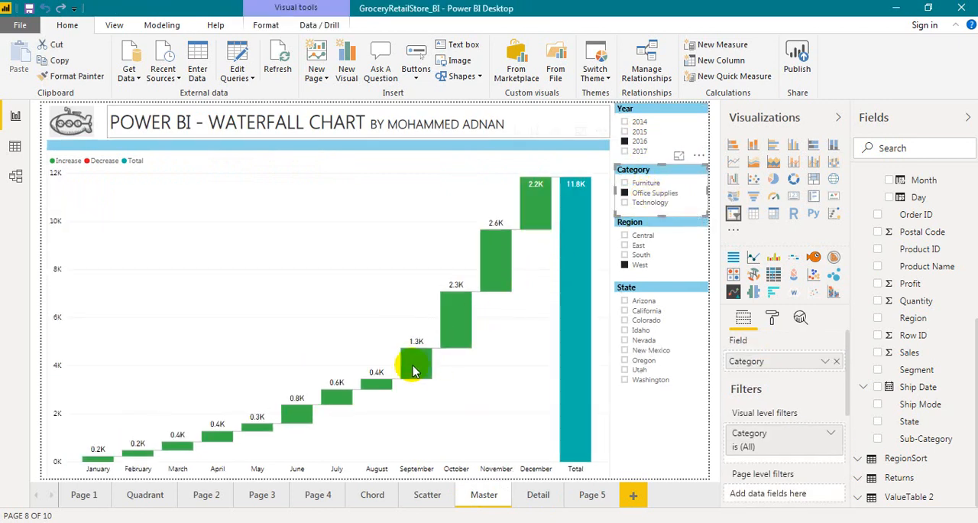
right_click(416, 367)
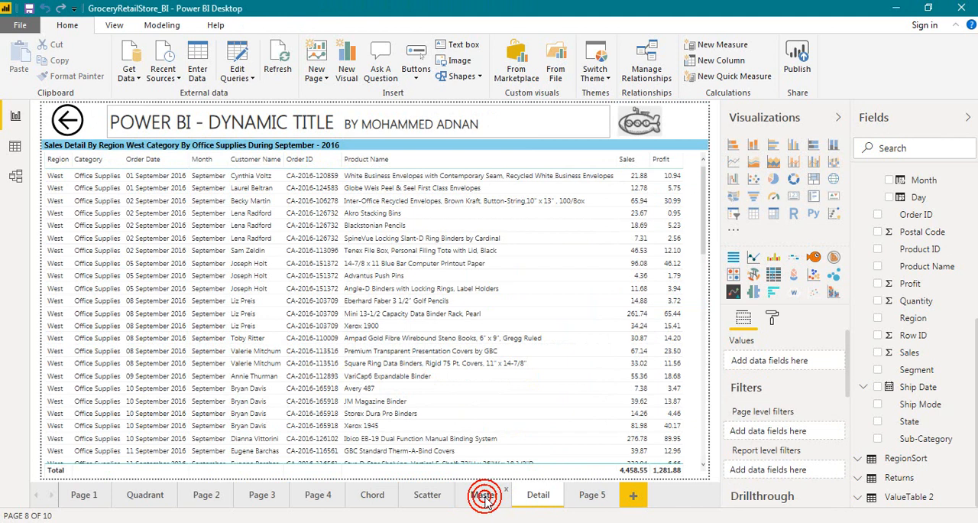
click(483, 494)
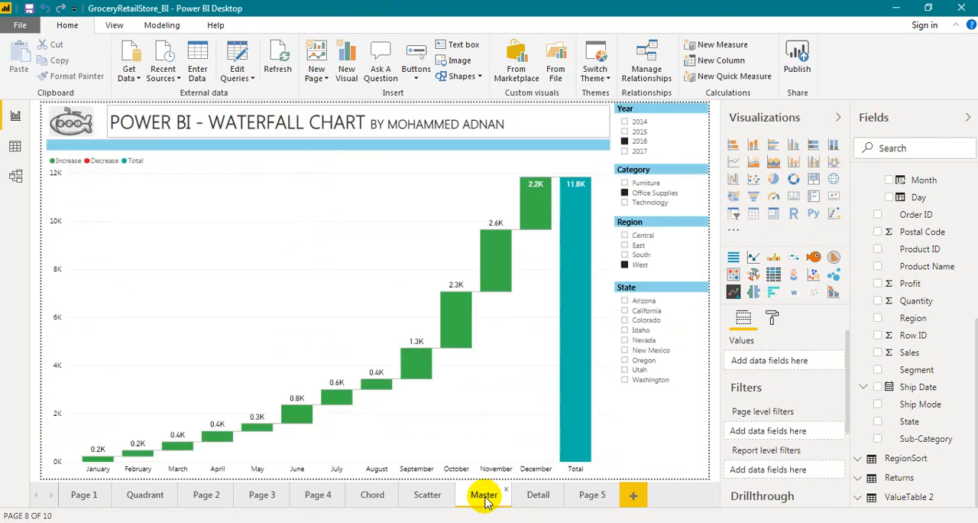
mouse_move(511, 500)
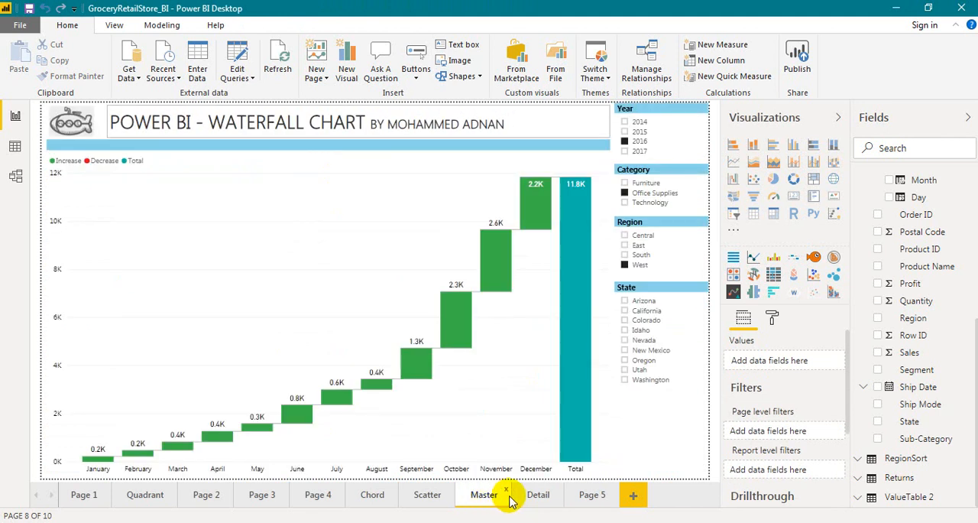
click(539, 494)
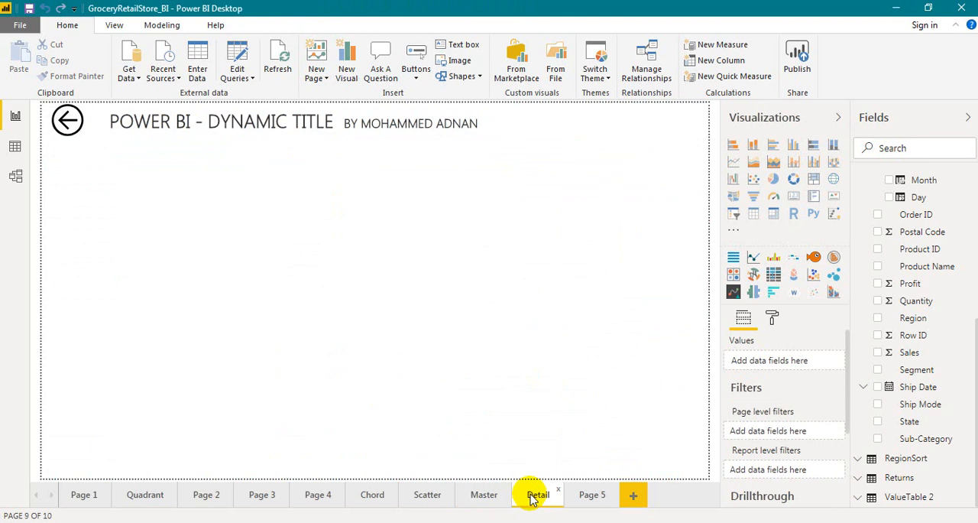
click(538, 495)
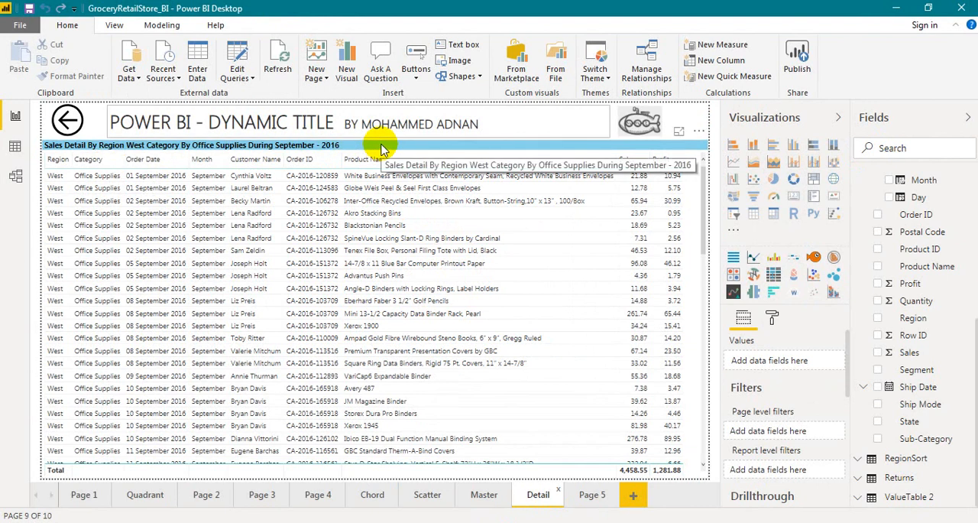
- Select the detail table and expand Order Date to reveal the title Measure field
click(543, 225)
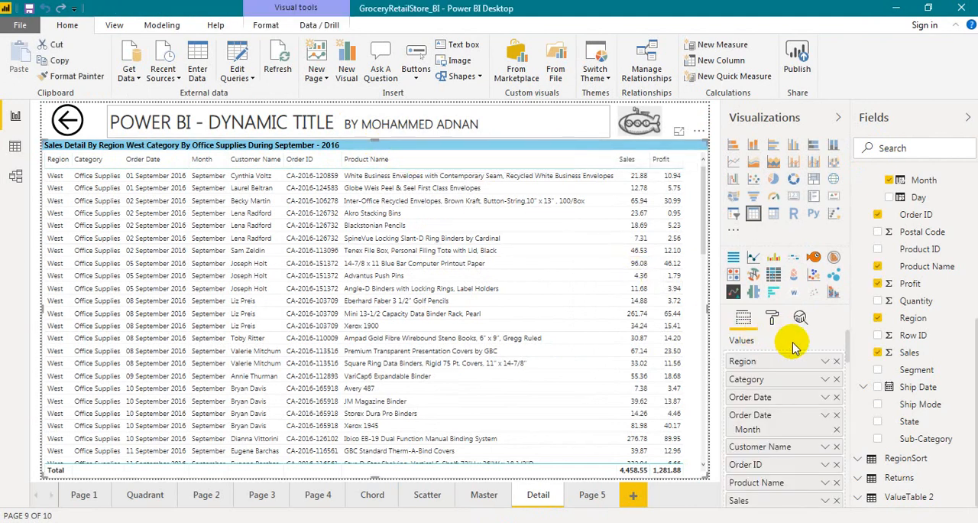
click(867, 183)
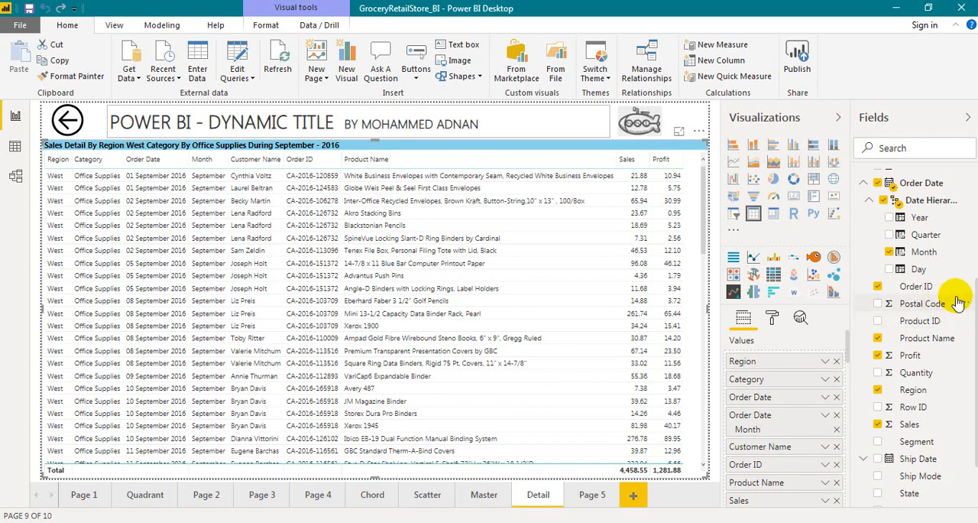
scroll(down, 3)
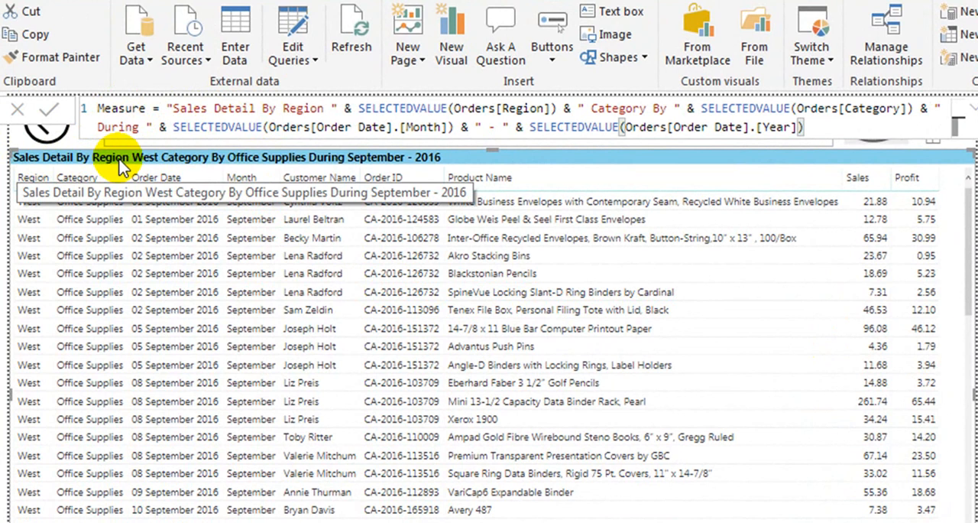
mouse_move(139, 169)
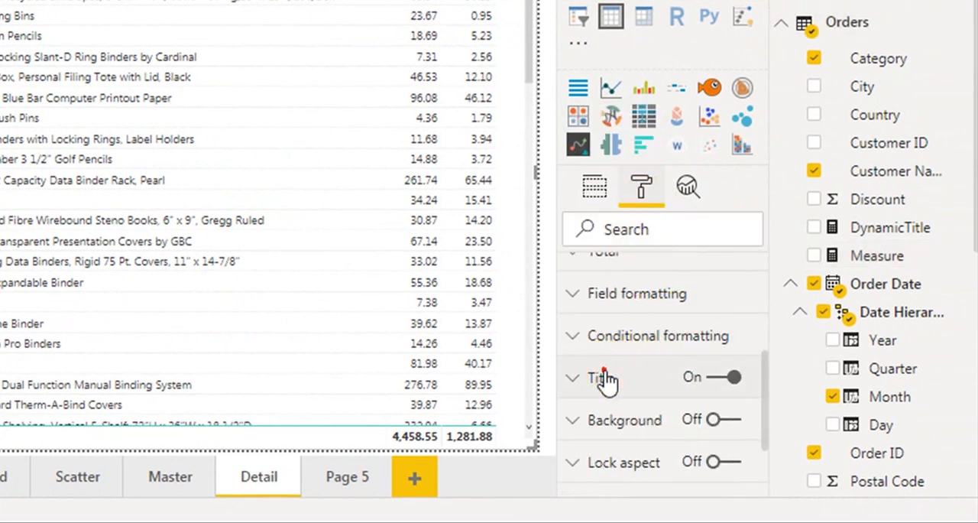
- Open conditional formatting for the table's Title text under Format > Title
click(600, 377)
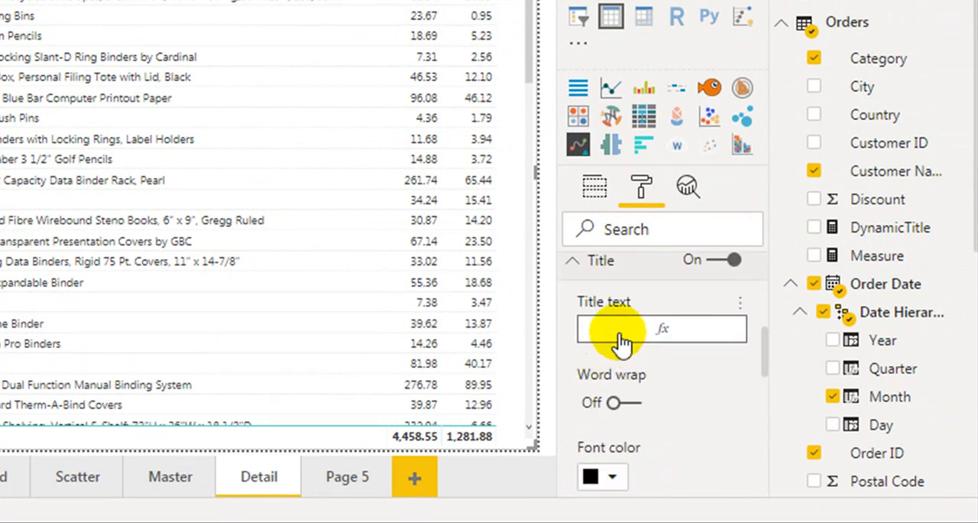
mouse_move(634, 313)
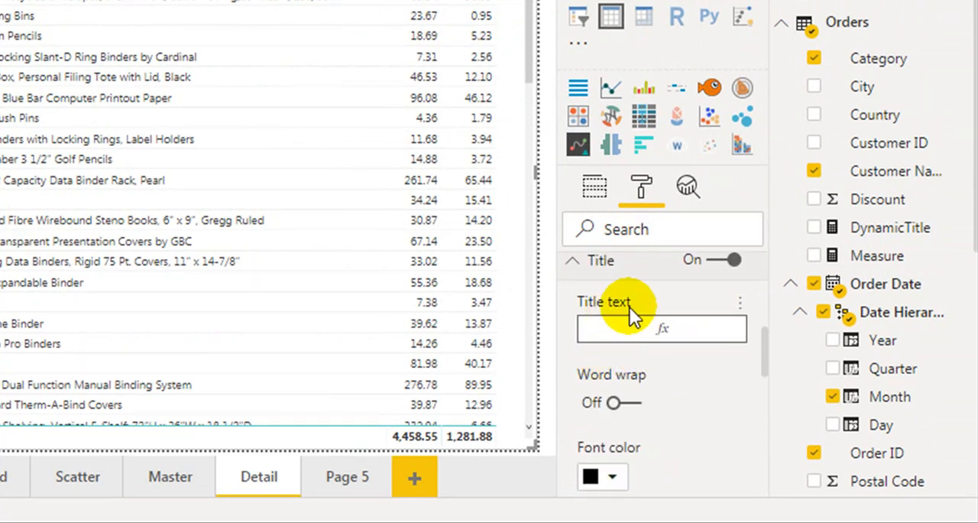
mouse_move(718, 314)
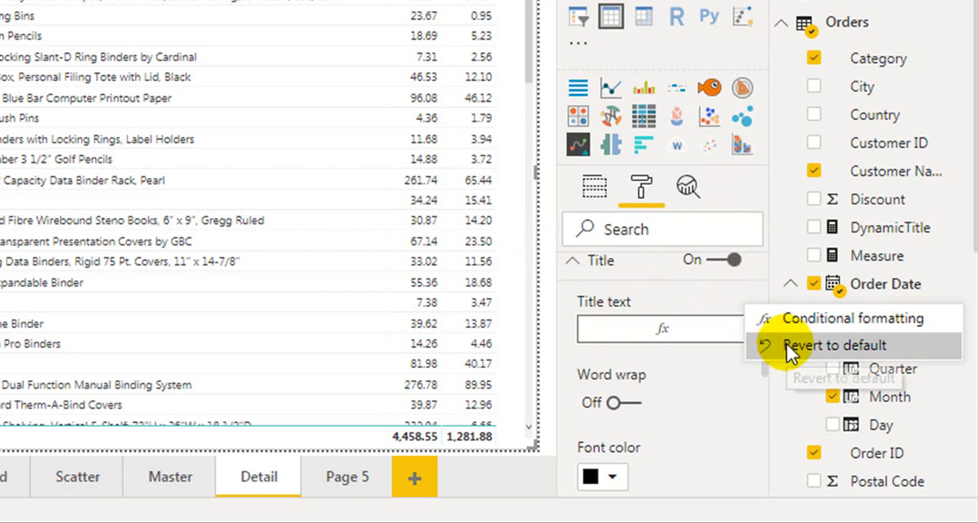
mouse_move(835, 344)
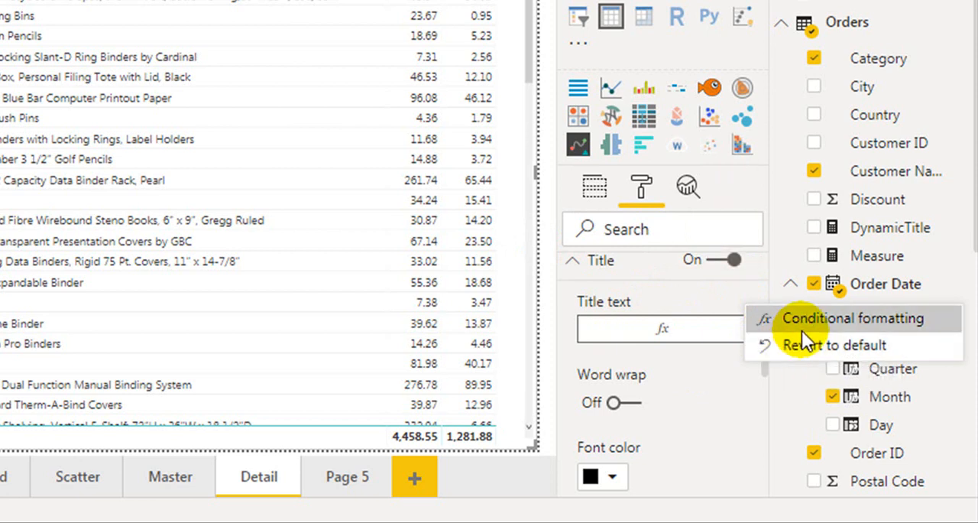
mouse_move(818, 336)
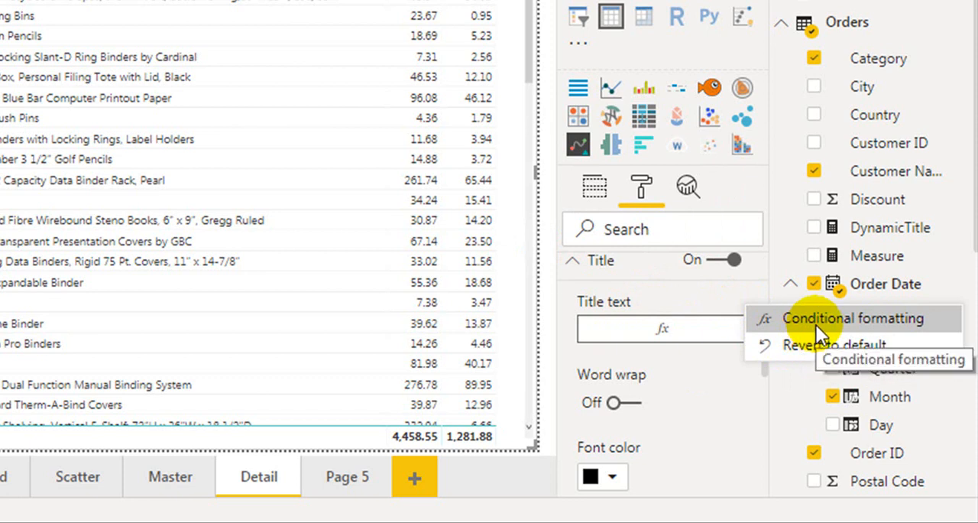
click(852, 318)
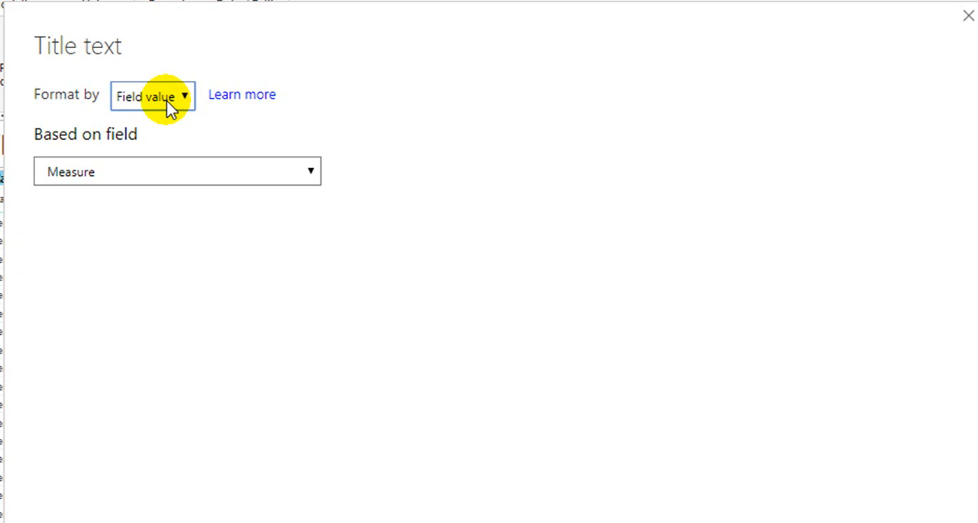
mouse_move(160, 172)
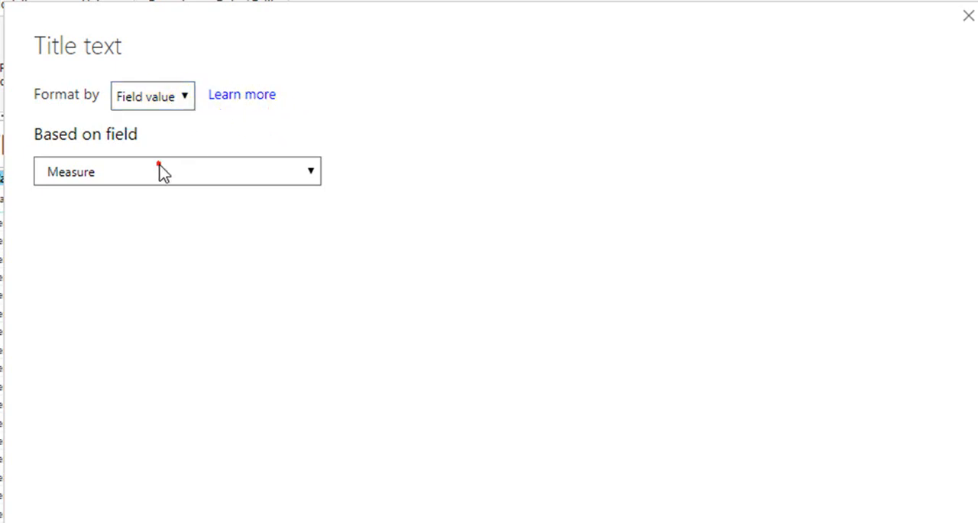
- Set the Title text to format by field value based on Measure, and confirm
click(176, 171)
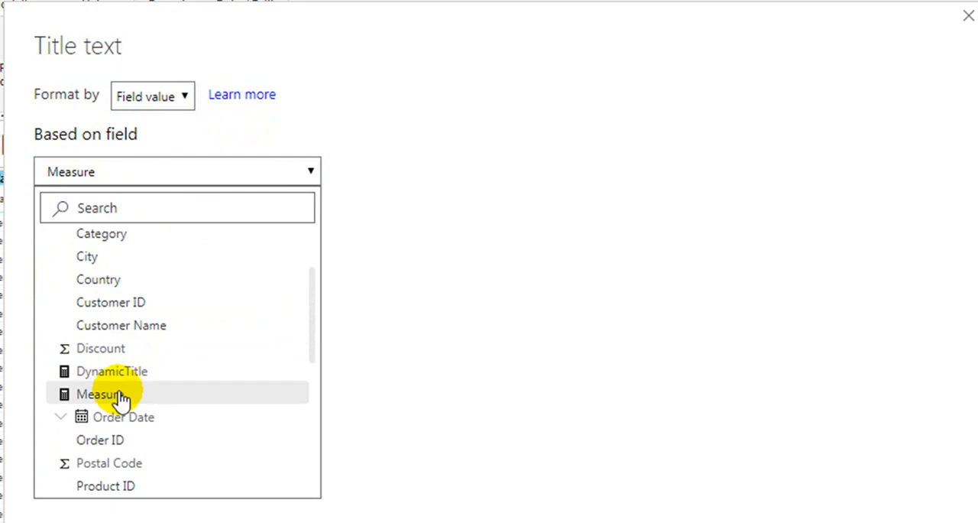
click(98, 394)
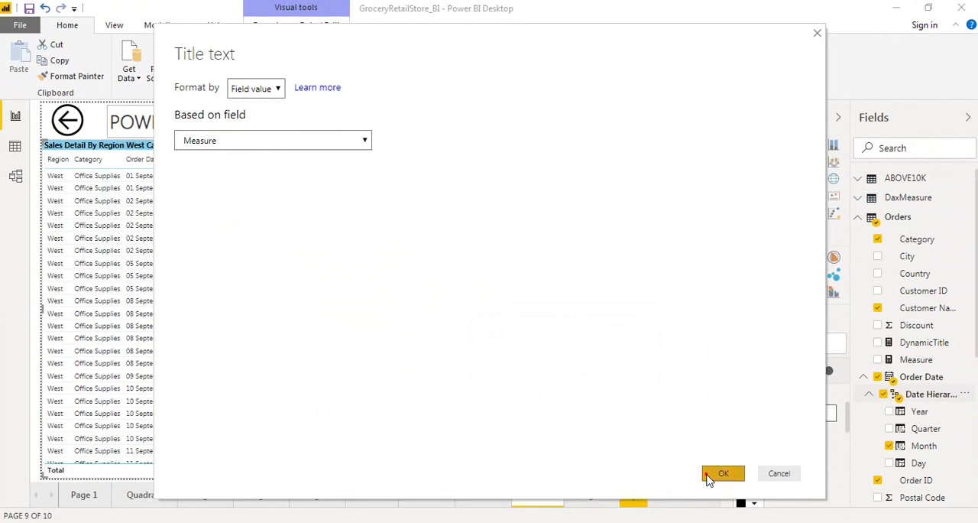
click(723, 473)
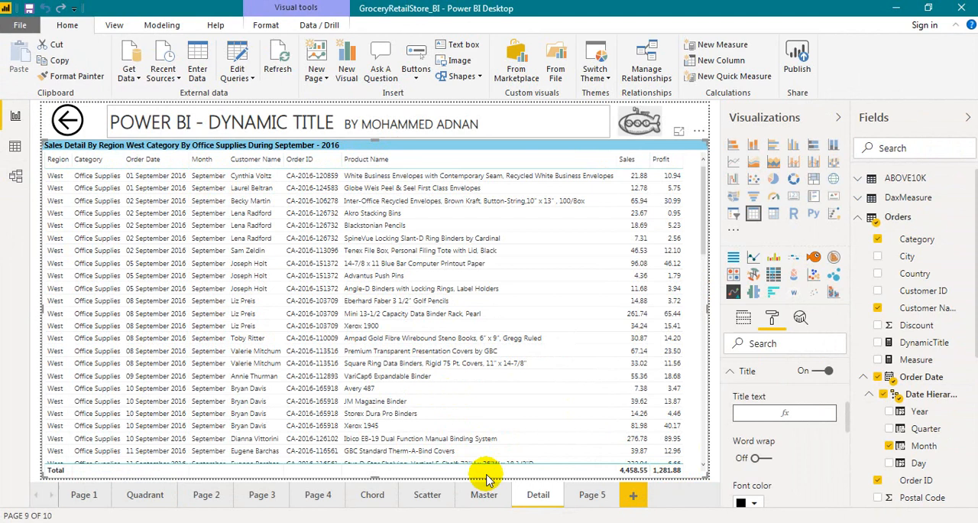
- Filter Master to 2014, drill through the April bar to Detail, then return to Master
click(484, 495)
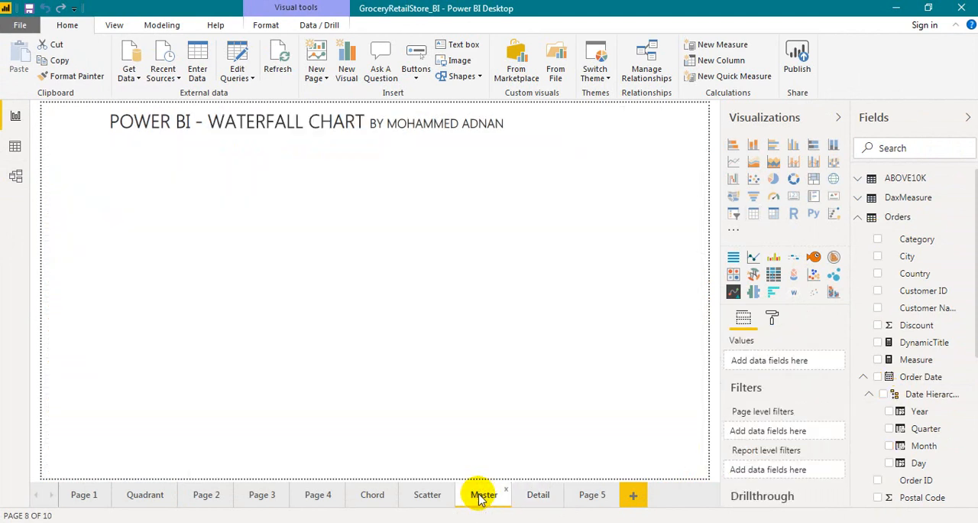
click(483, 495)
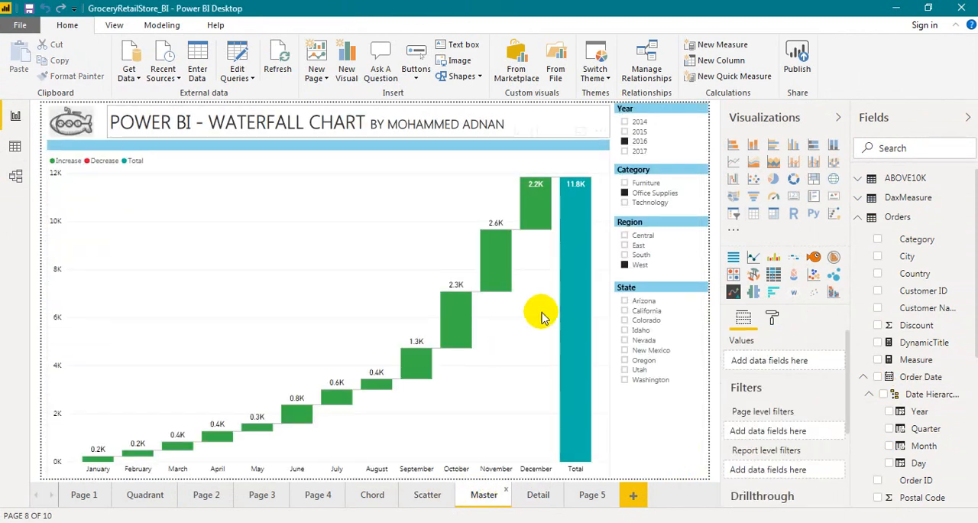
click(625, 121)
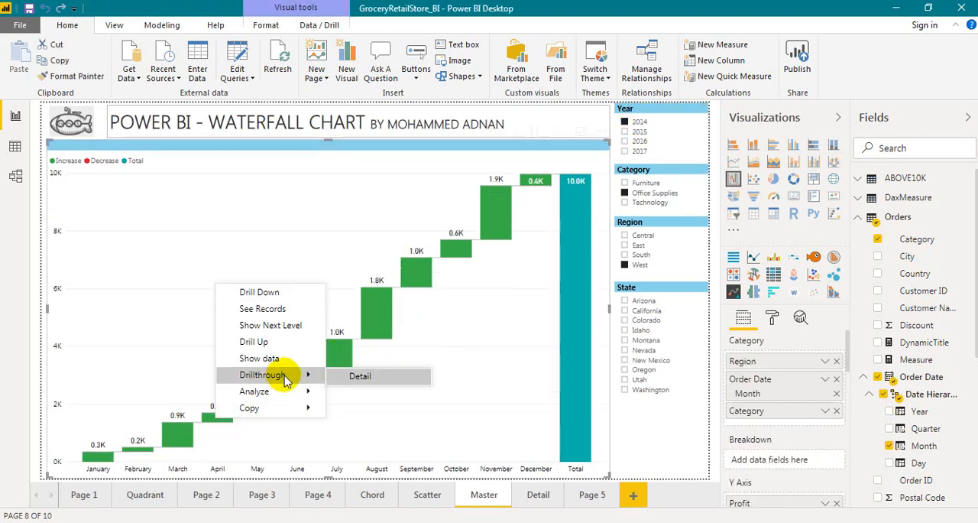
click(360, 375)
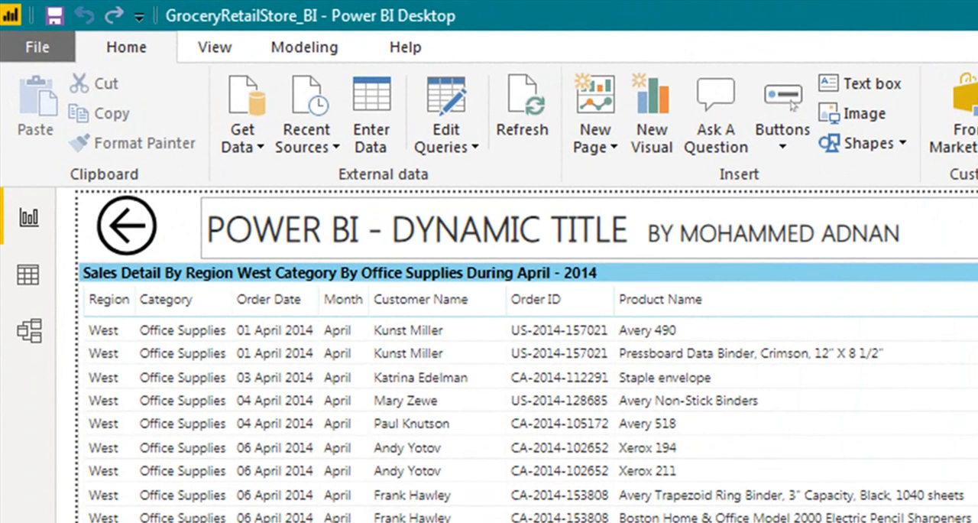
mouse_move(560, 299)
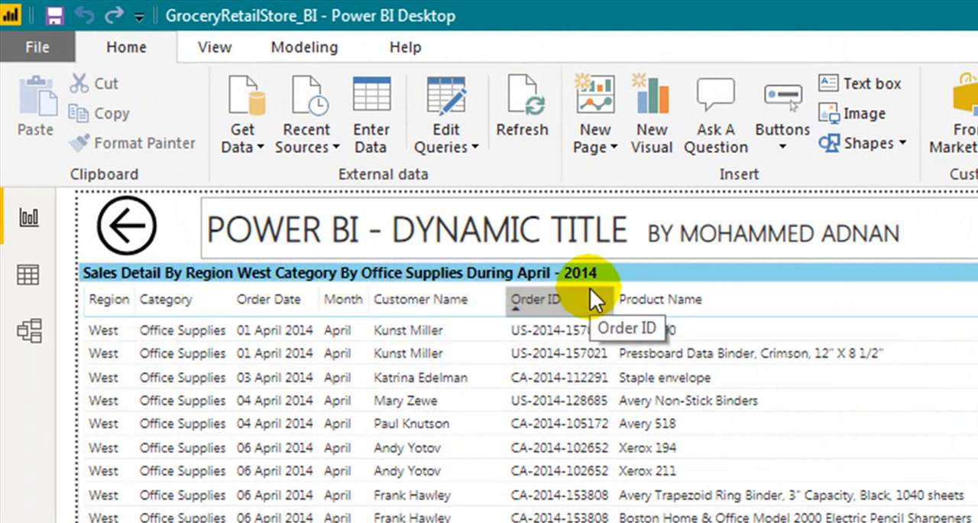
click(483, 494)
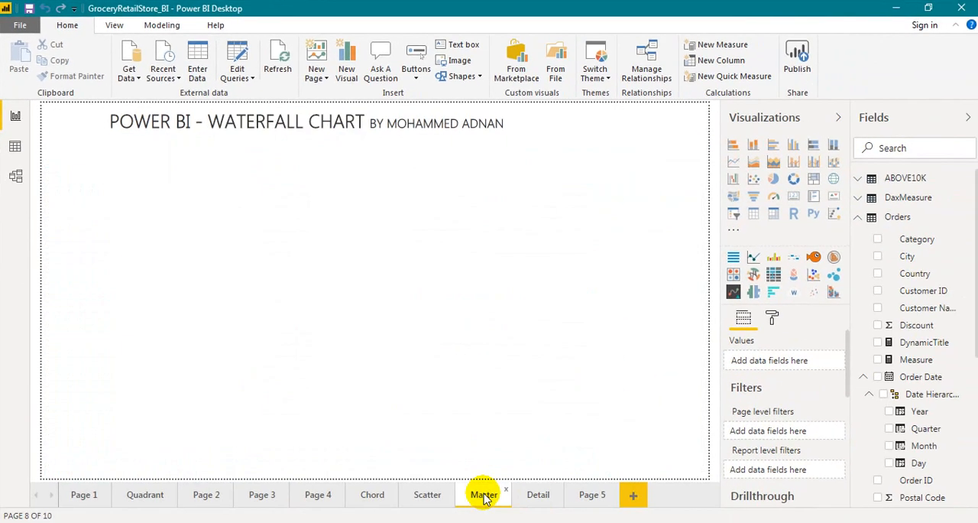
- Drill through the December 2015 Central Technology bar to the Detail page
click(483, 495)
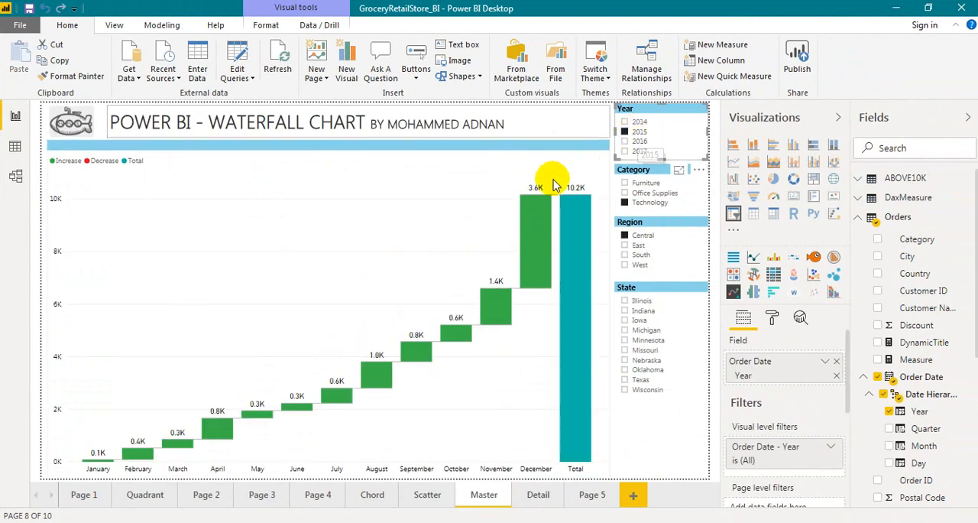
mouse_move(523, 279)
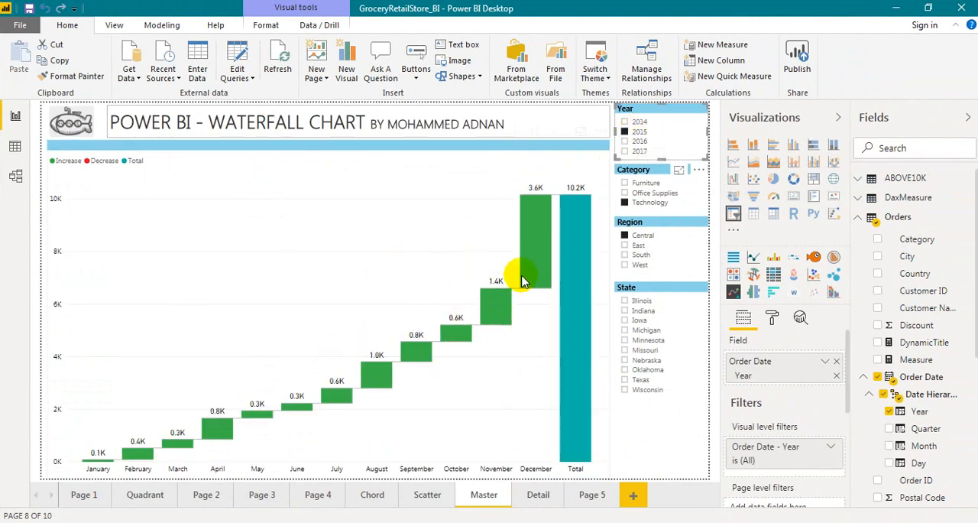
right_click(523, 279)
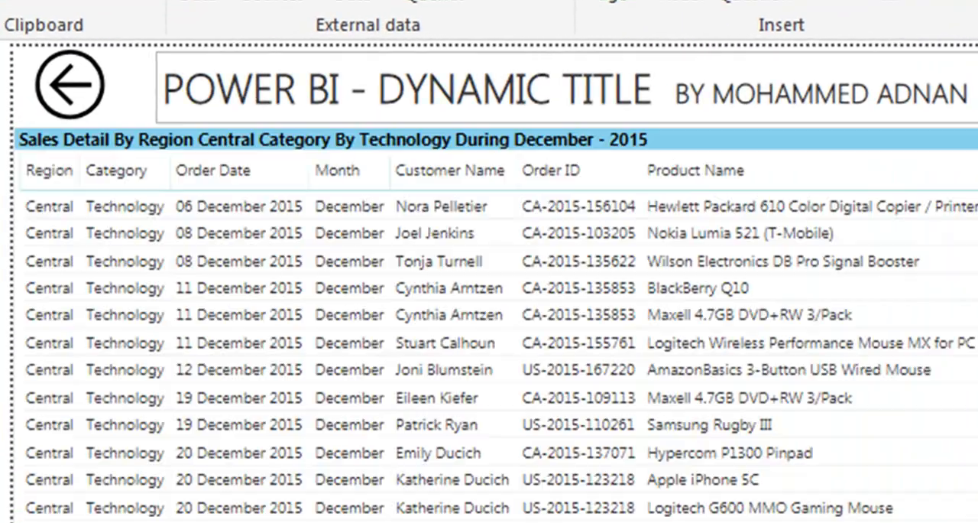
mouse_move(497, 157)
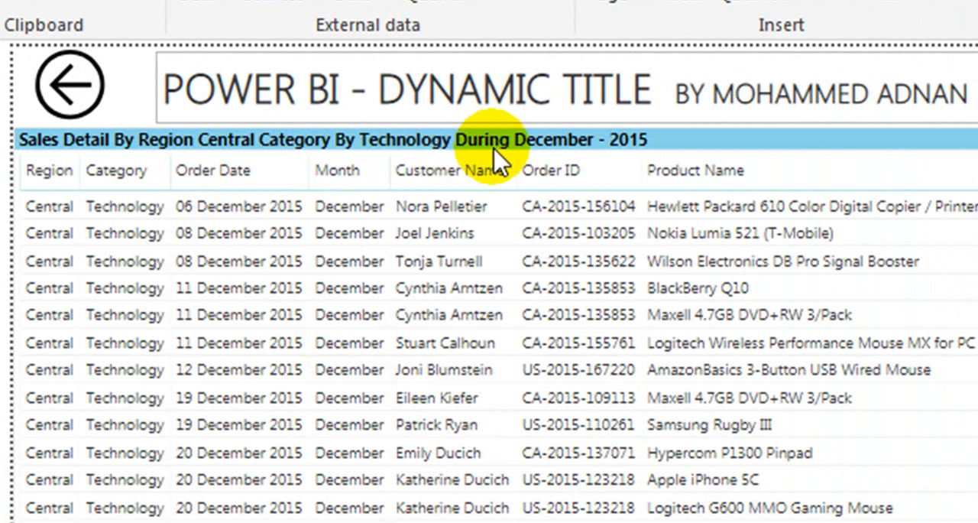
click(551, 170)
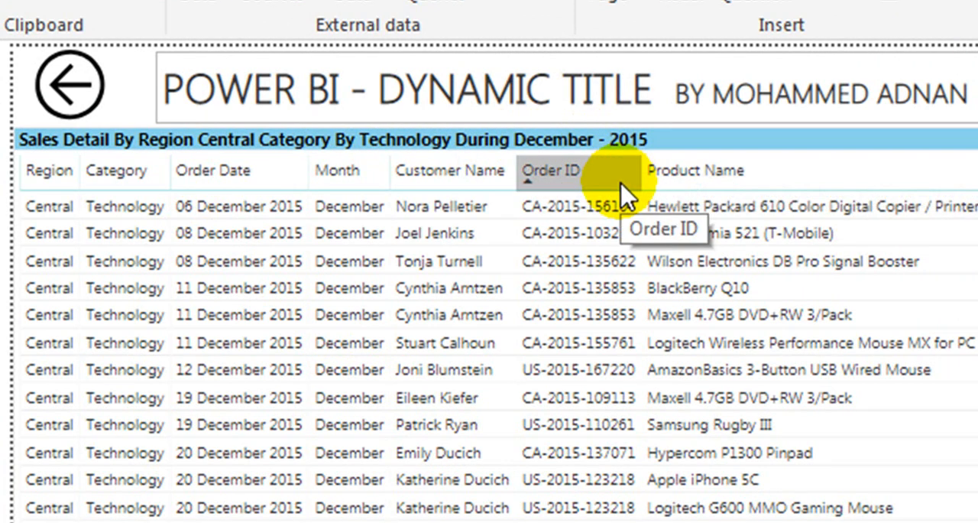